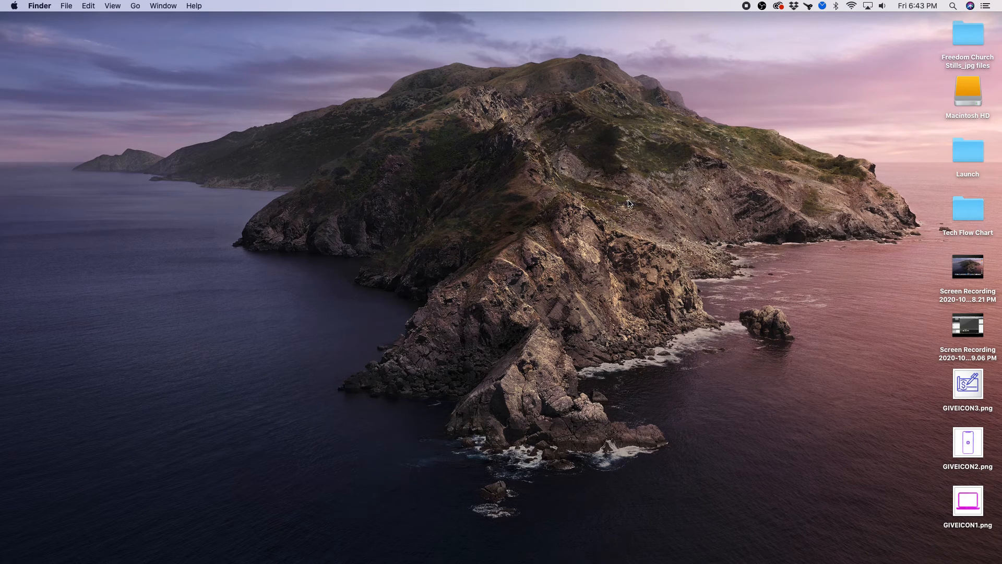
pyautogui.moveTo(625, 542)
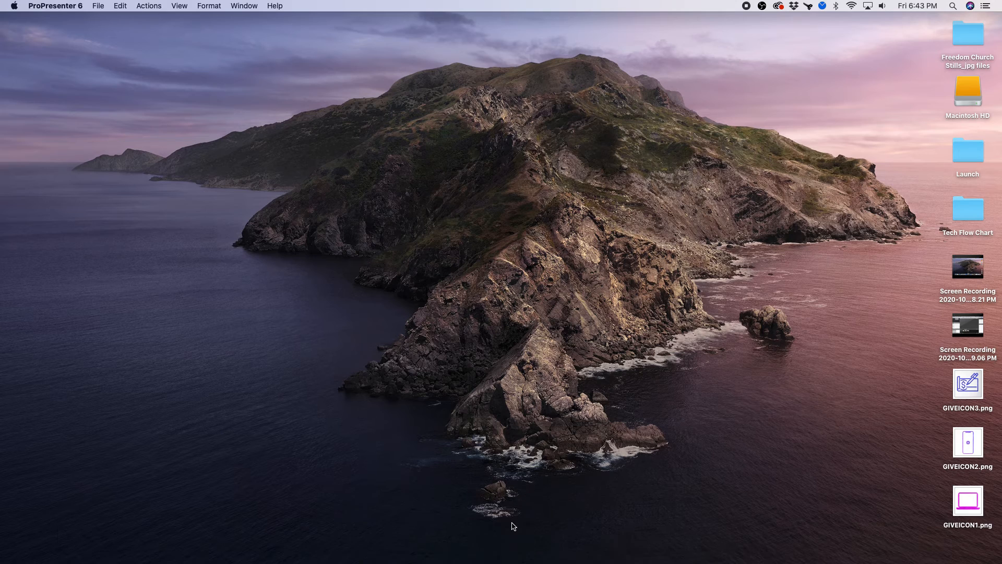
pyautogui.moveTo(570, 483)
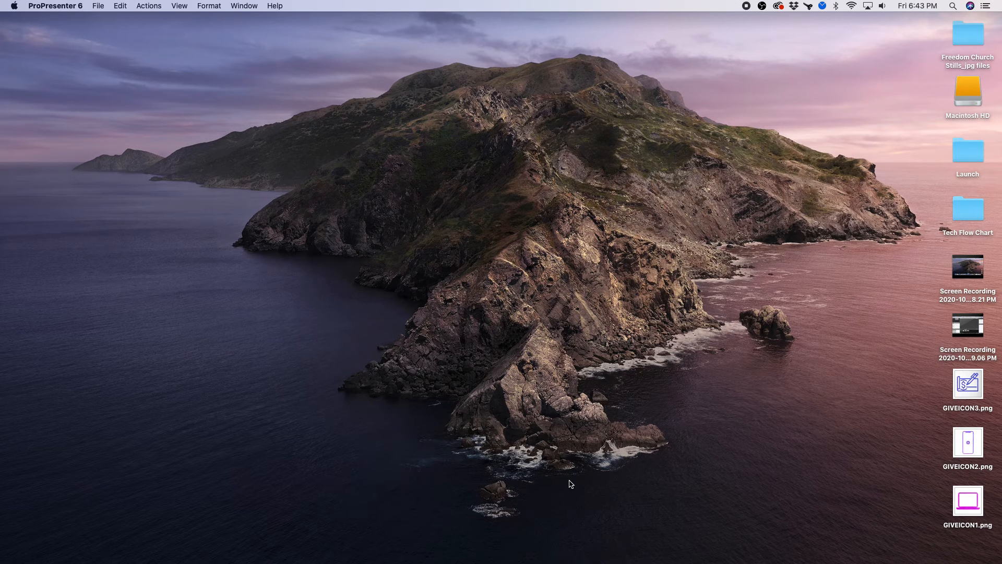
pyautogui.moveTo(457, 278)
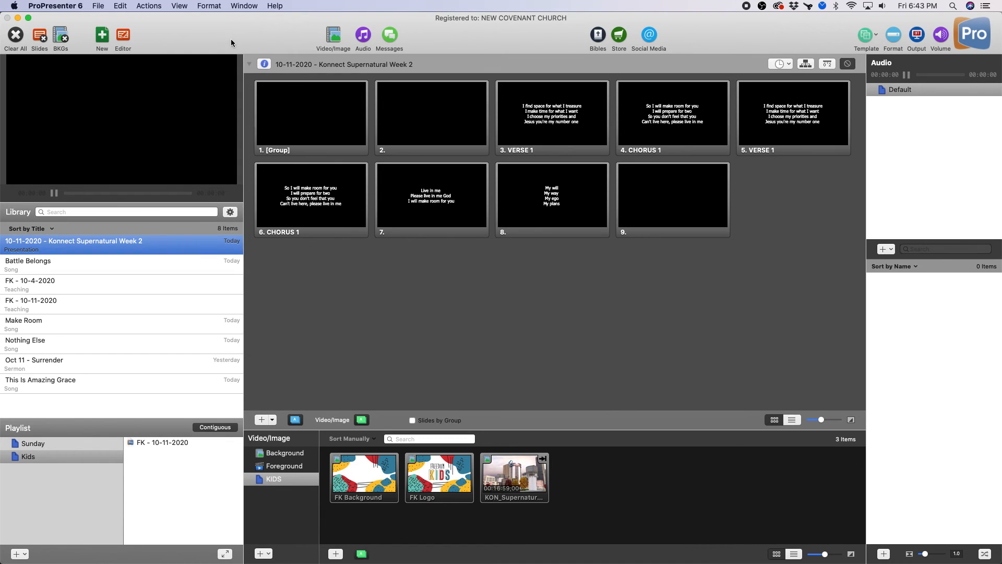
# Create a new blank 1920x1080 presentation from File > New
pyautogui.click(98, 6)
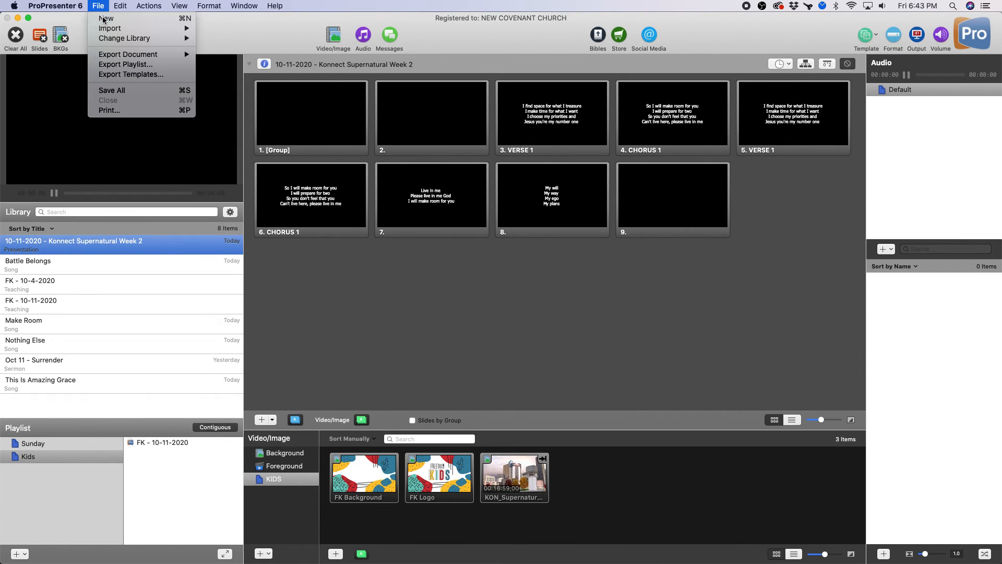
pyautogui.click(106, 18)
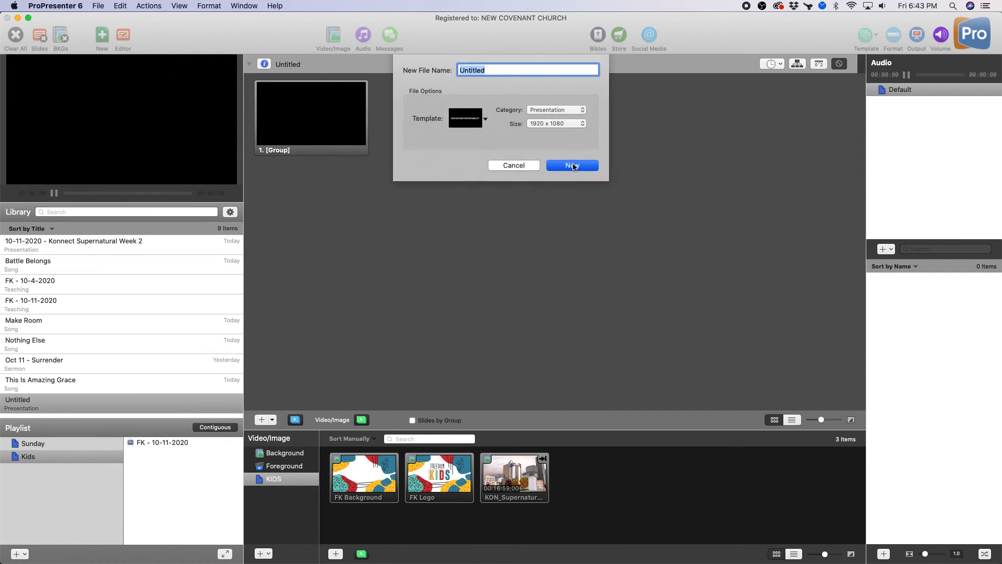
pyautogui.click(571, 165)
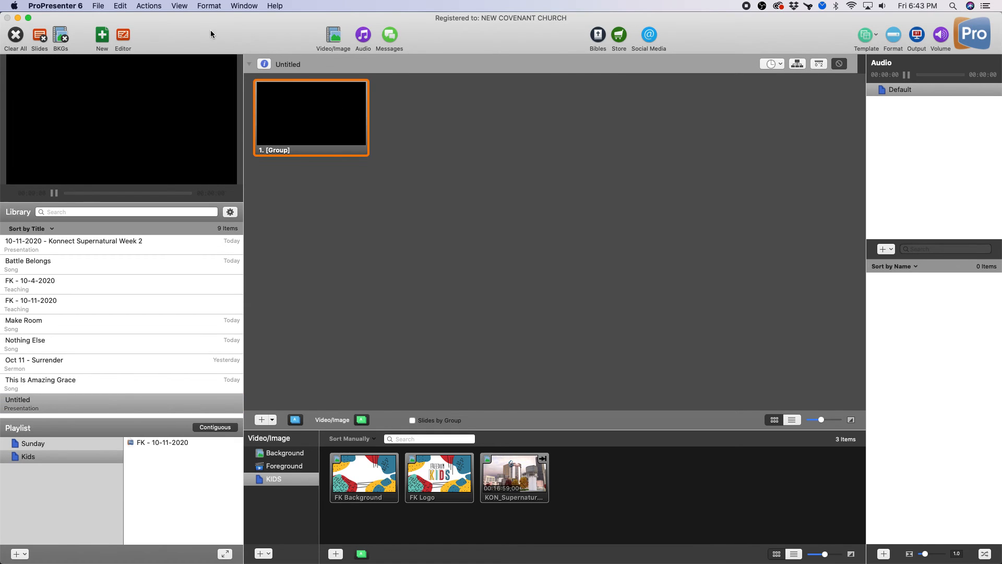
# Show the cue palette and set the live video device to FaceTime HD Camera (Built-in)
pyautogui.click(179, 6)
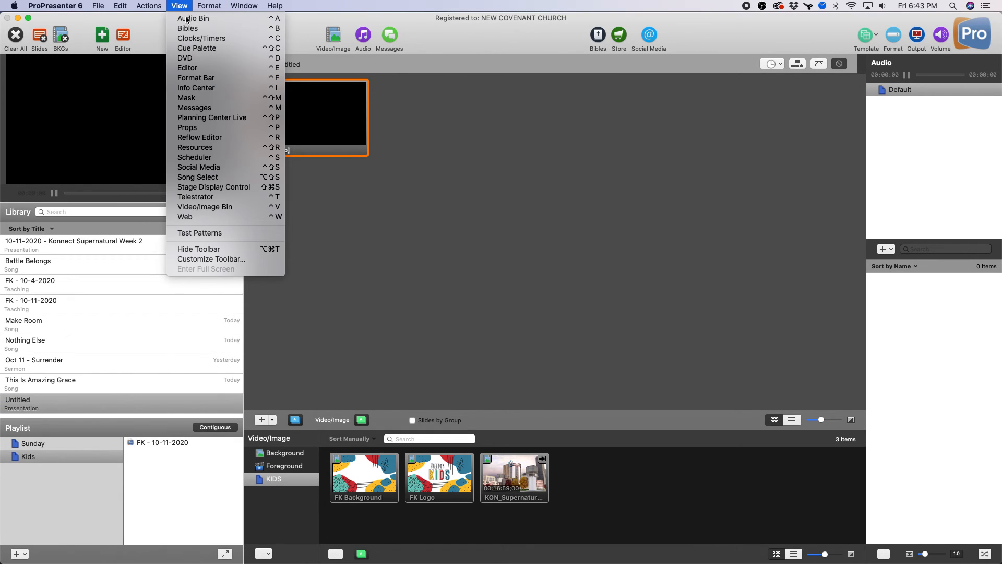
pyautogui.click(197, 48)
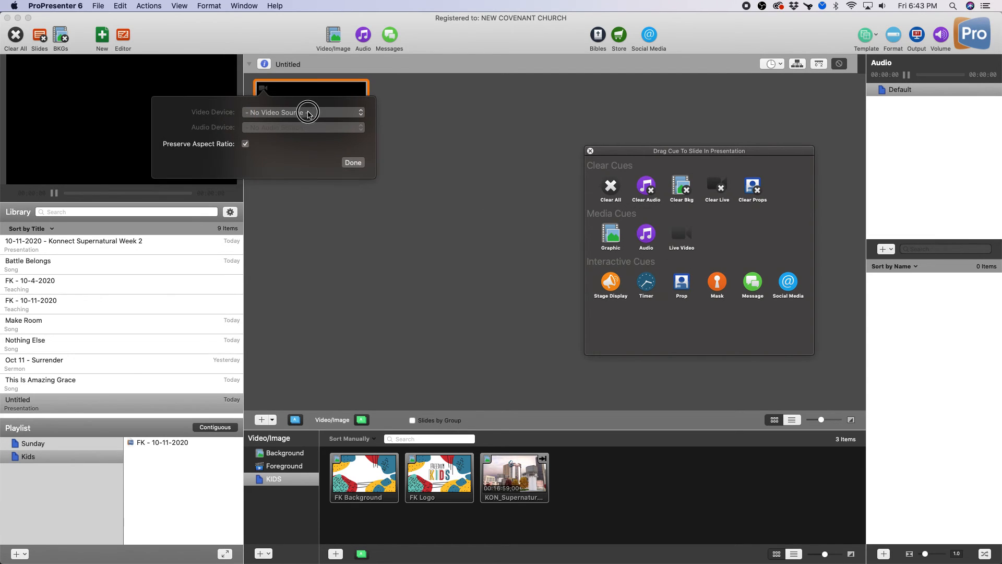
pyautogui.click(302, 111)
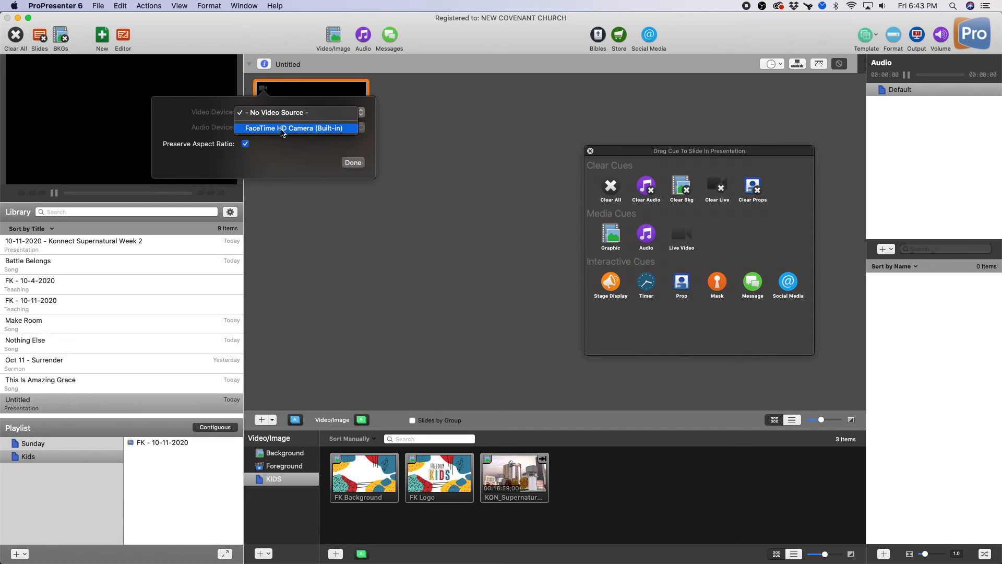
pyautogui.moveTo(304, 131)
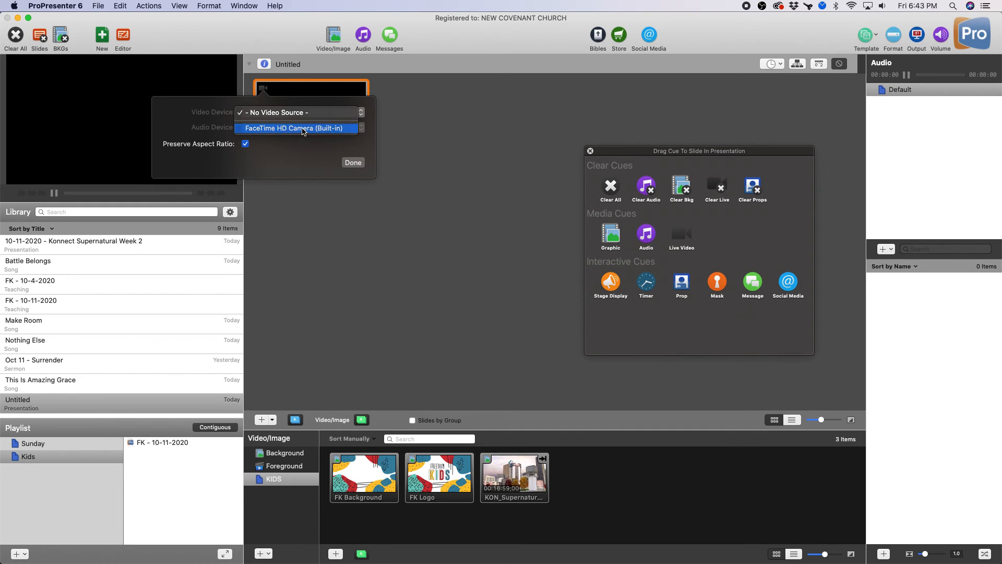
pyautogui.click(294, 129)
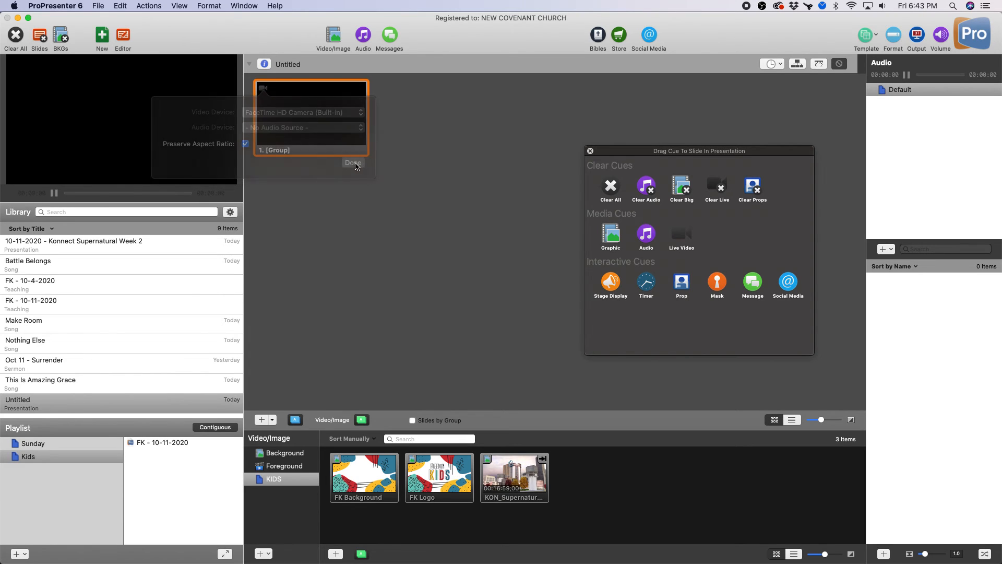
pyautogui.click(56, 7)
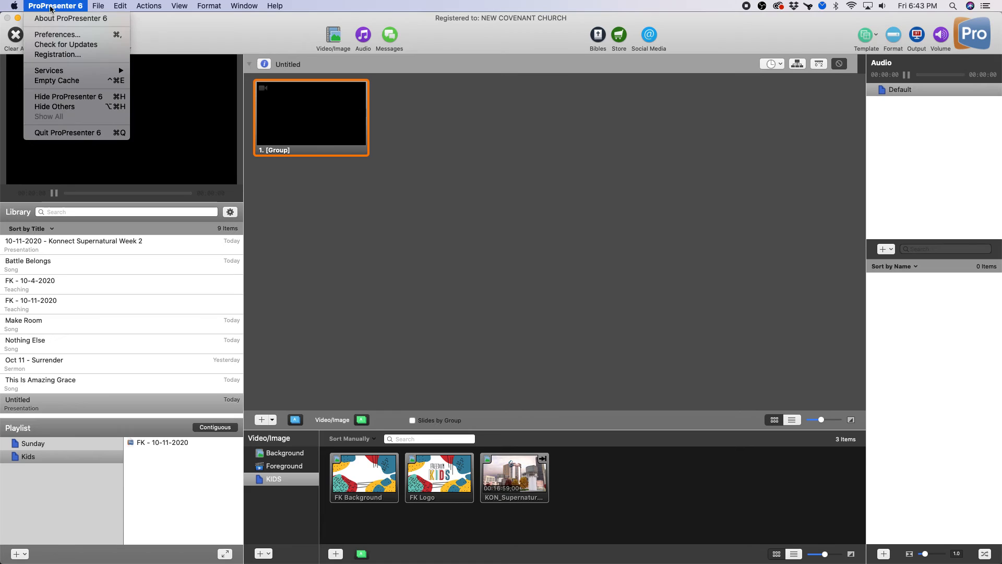
pyautogui.moveTo(58, 34)
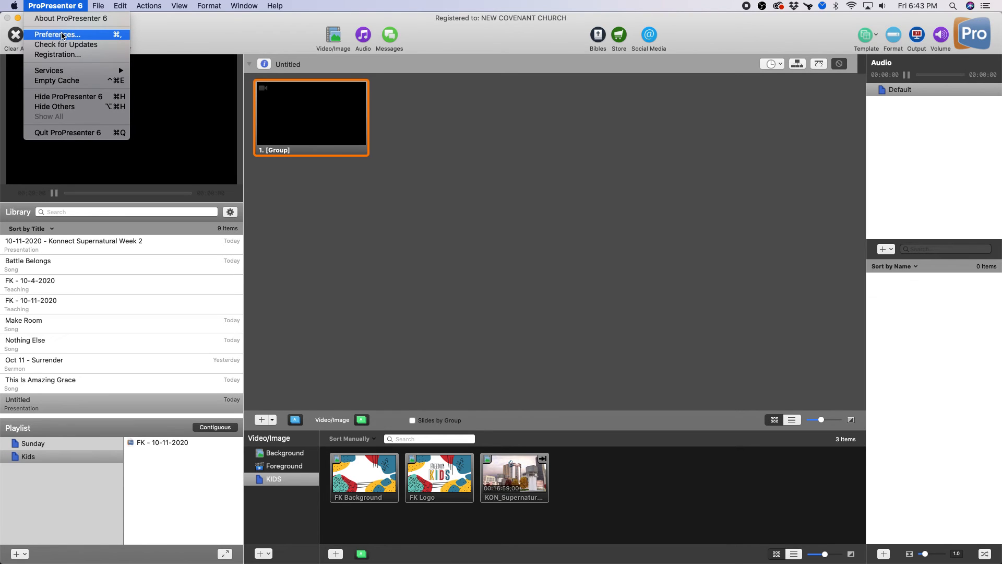
pyautogui.click(56, 34)
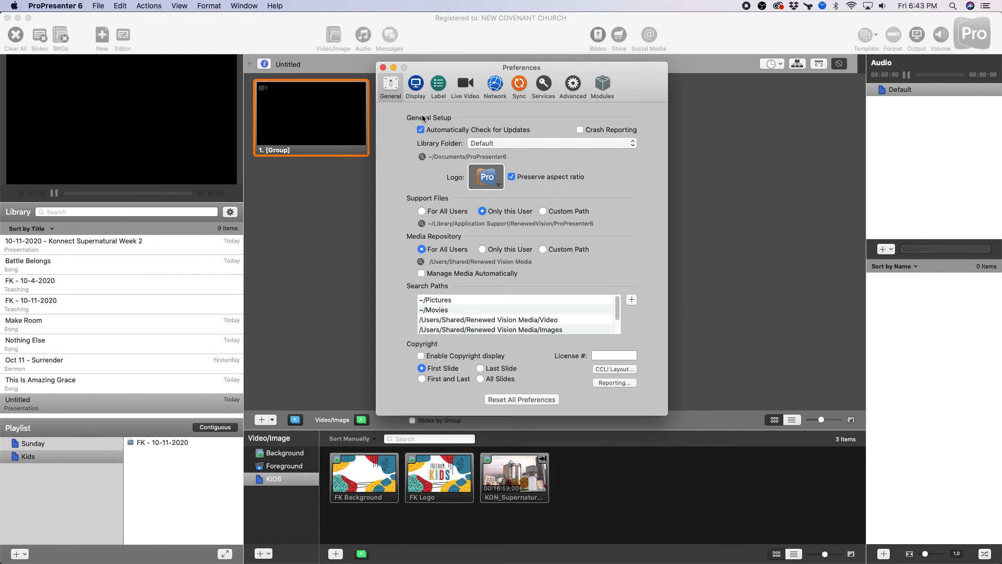
pyautogui.click(415, 83)
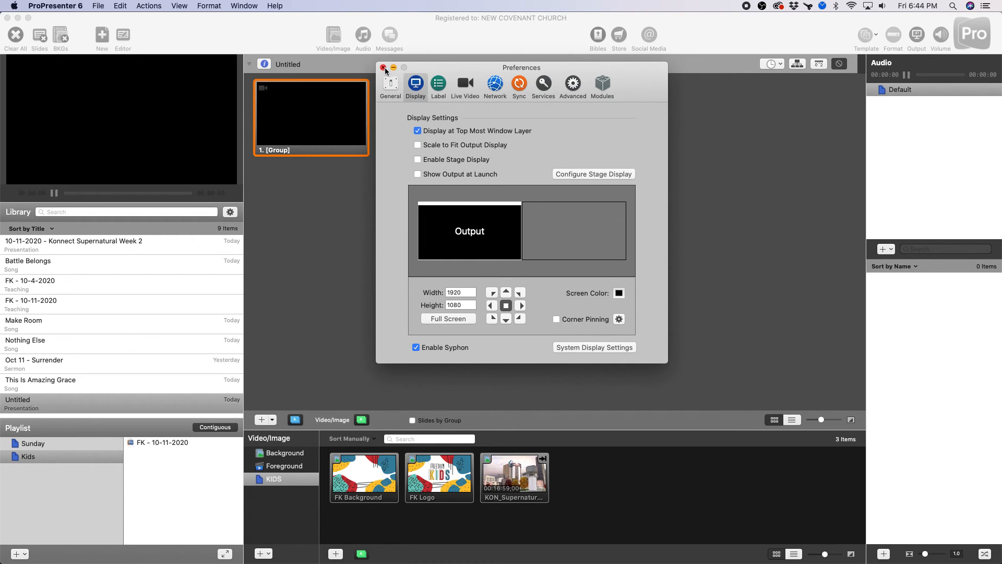
pyautogui.click(384, 68)
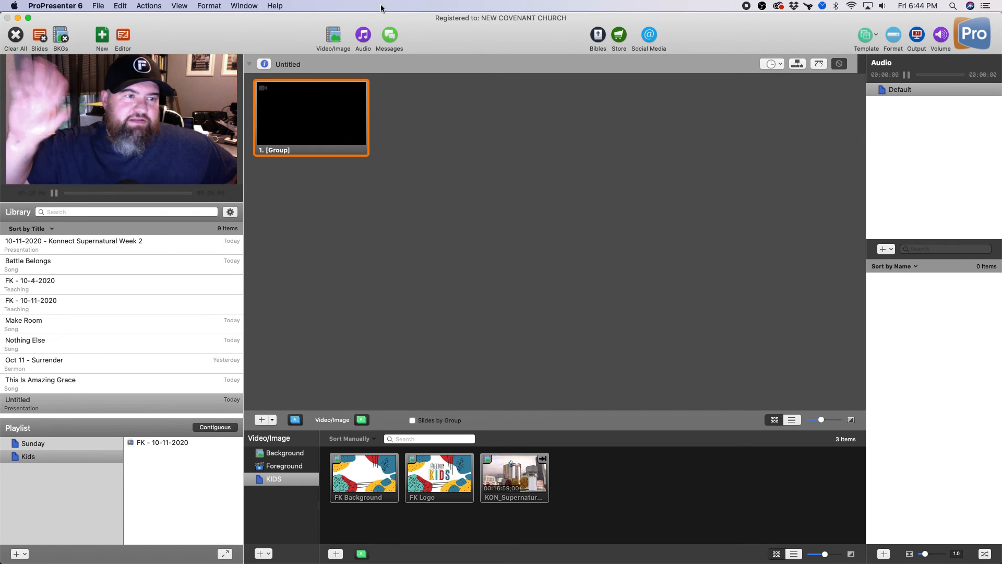
pyautogui.moveTo(414, 118)
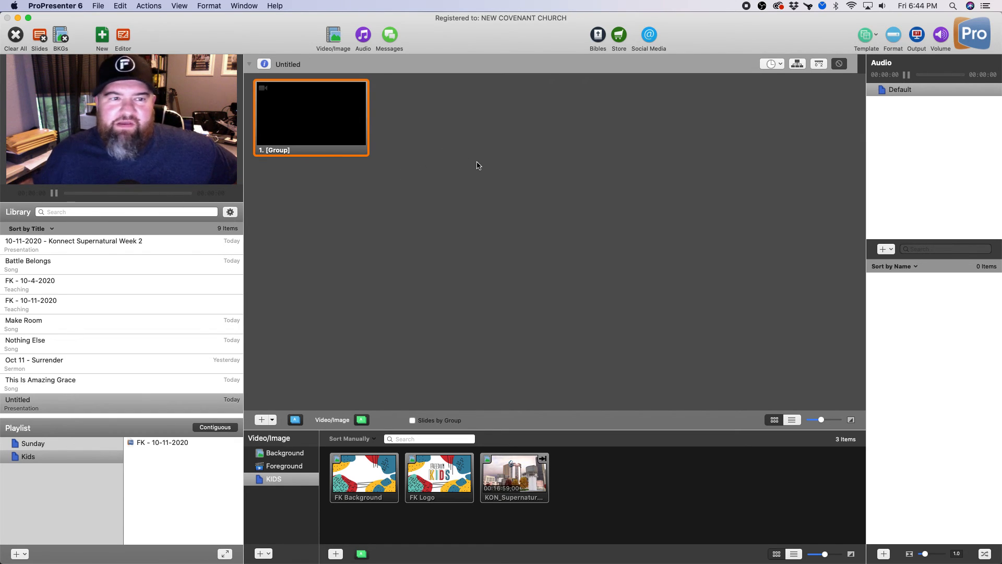
pyautogui.moveTo(368, 226)
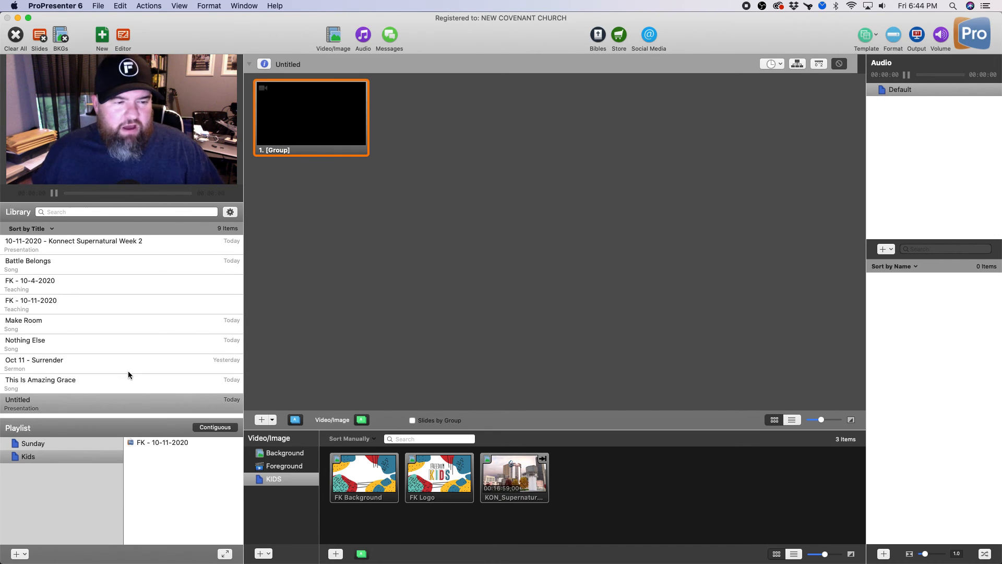
# Add a second presentation, Untitled 2, and bring up its slide's options
pyautogui.click(98, 6)
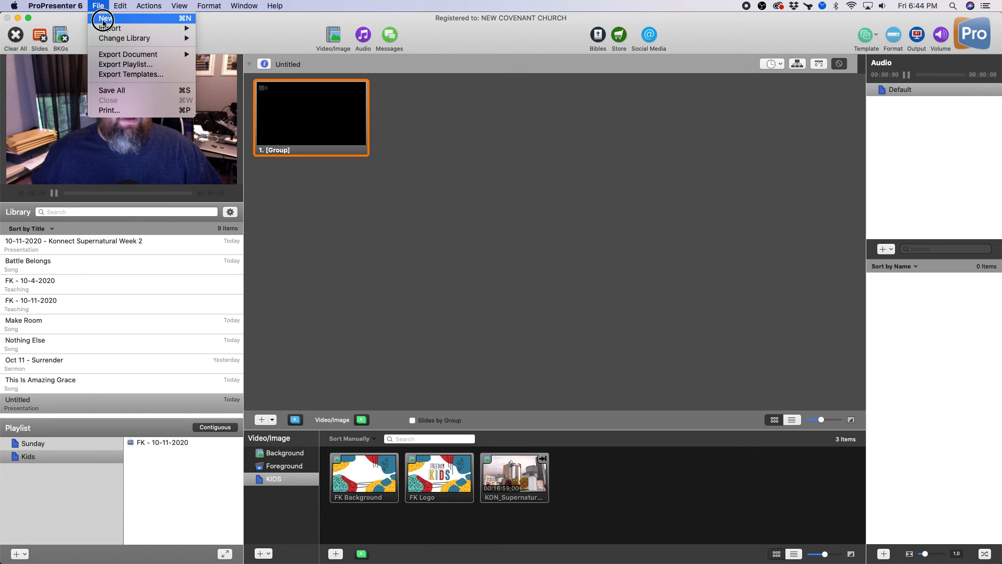
pyautogui.click(104, 18)
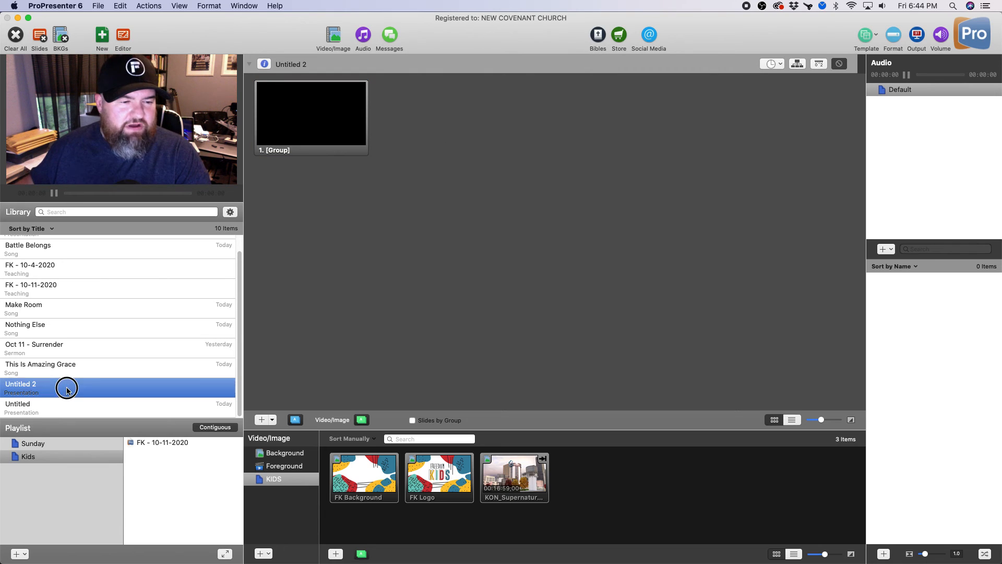
pyautogui.rightClick(67, 388)
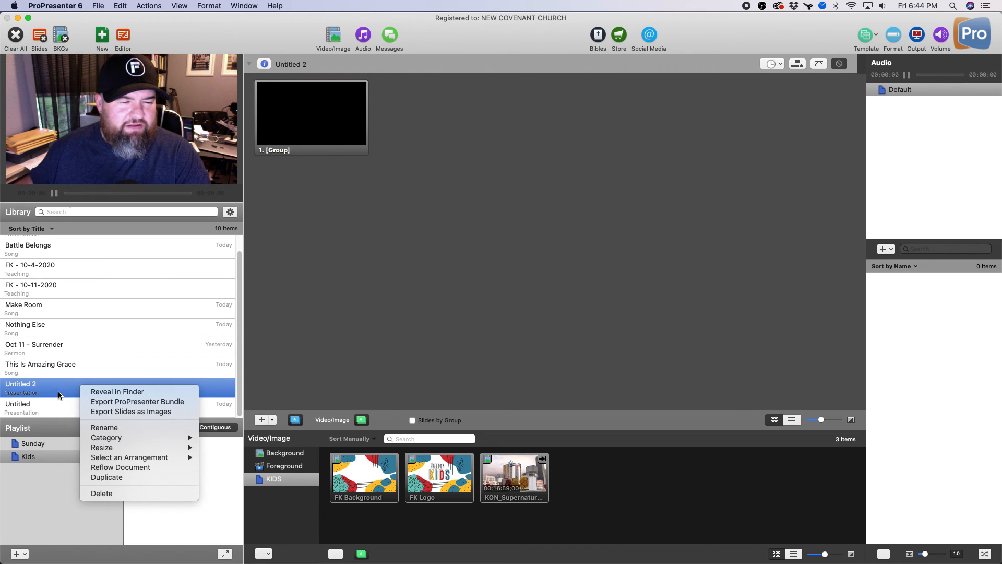
pyautogui.rightClick(311, 115)
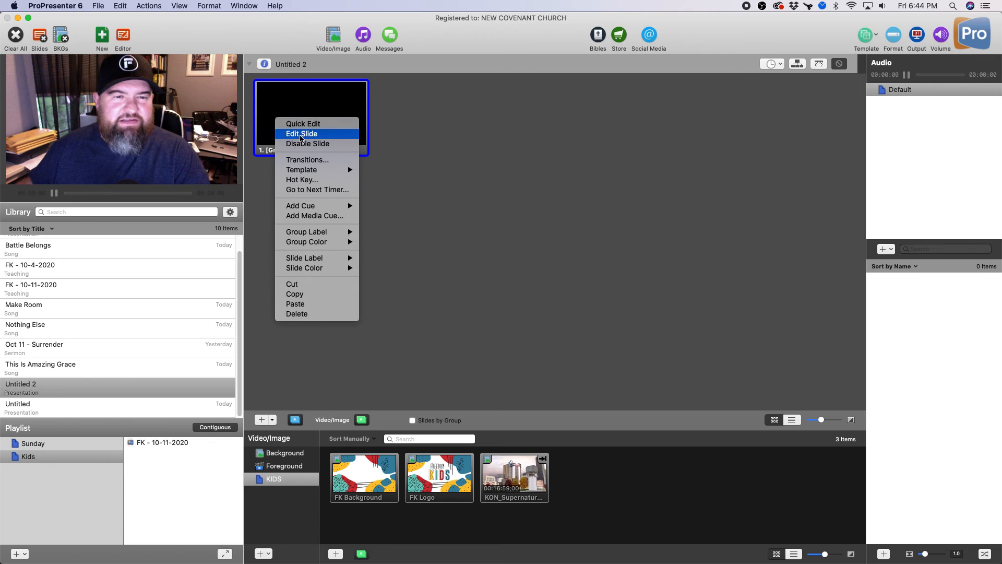
# Enter the slide text 'Romans 5:8' and 'God showed his love' in the editor
pyautogui.click(300, 133)
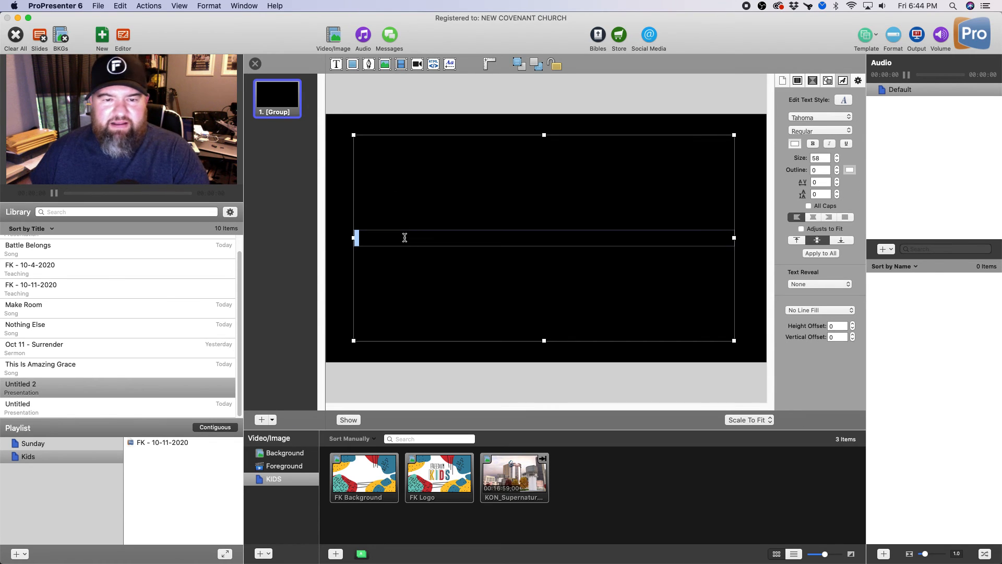
pyautogui.write('Roma')
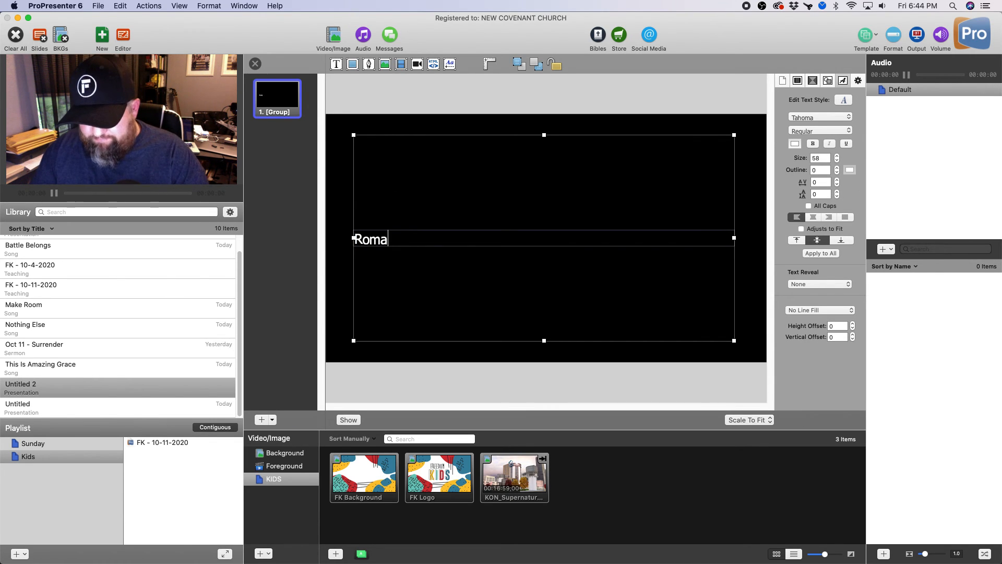
pyautogui.write('ns 5:8')
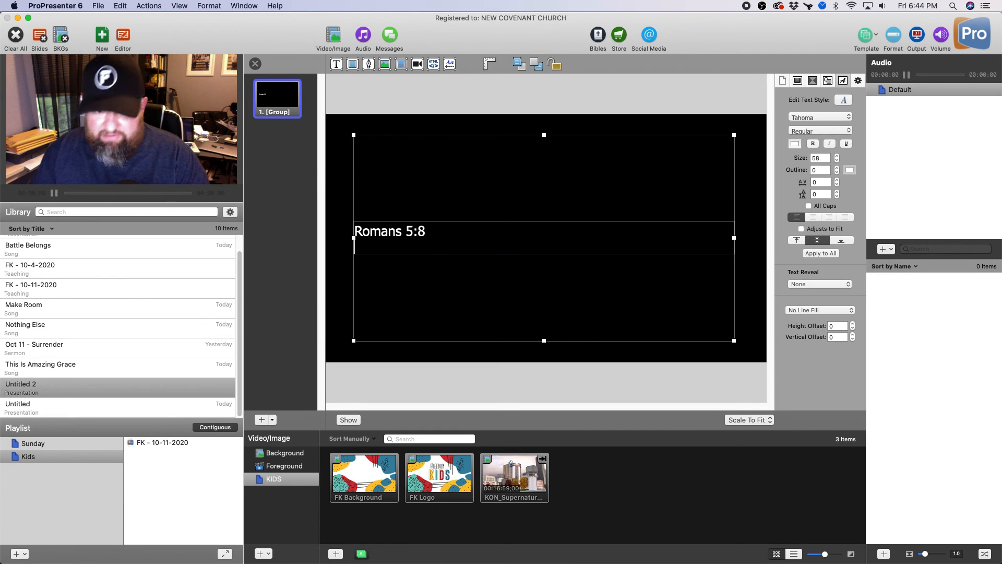
pyautogui.write('Whi')
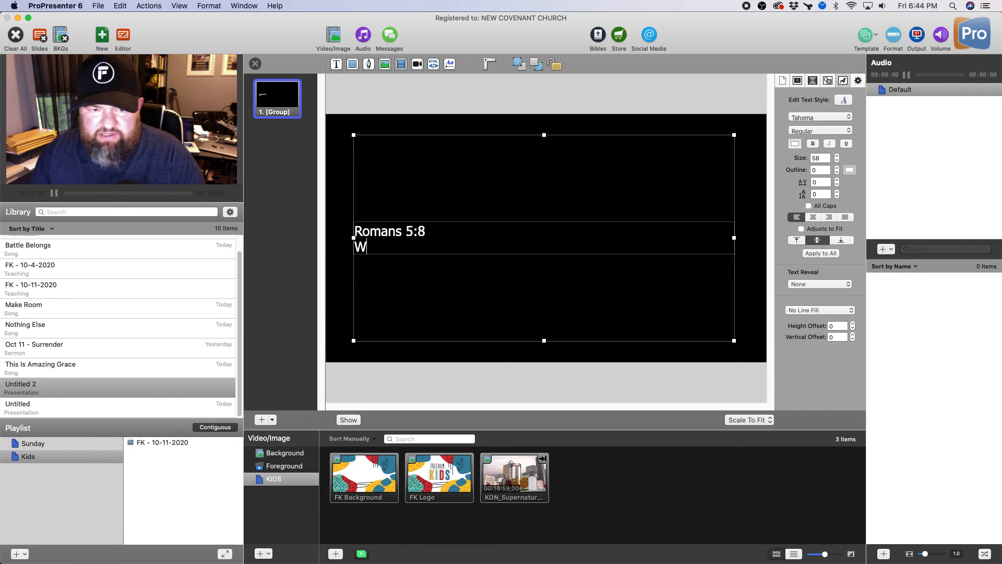
pyautogui.write('God sh')
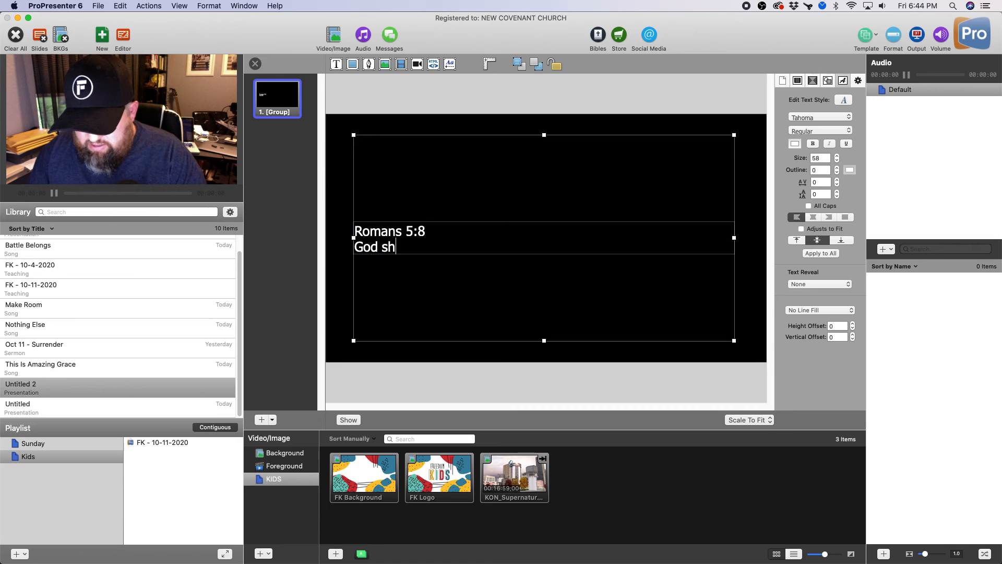
pyautogui.write('owed his love')
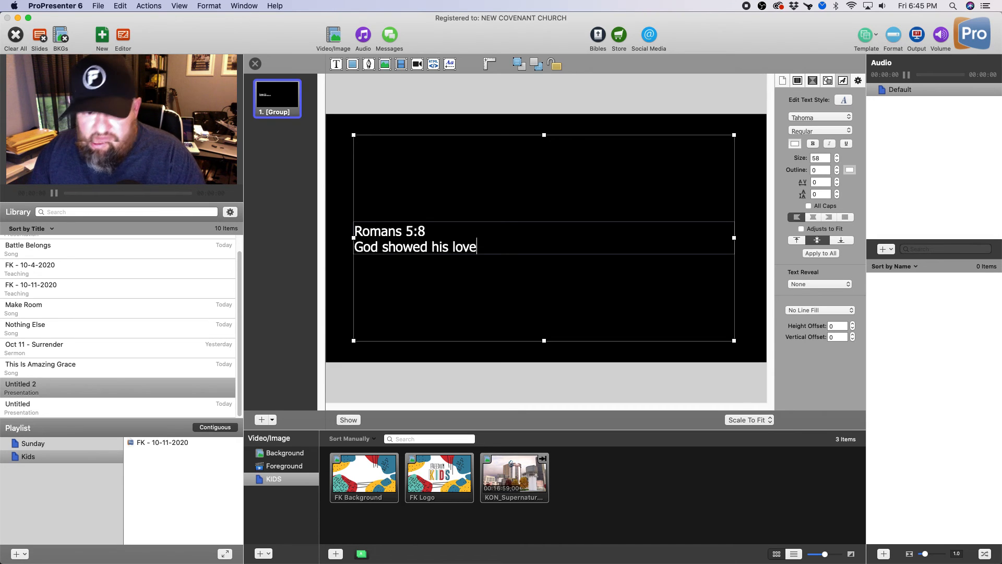
pyautogui.moveTo(391, 218)
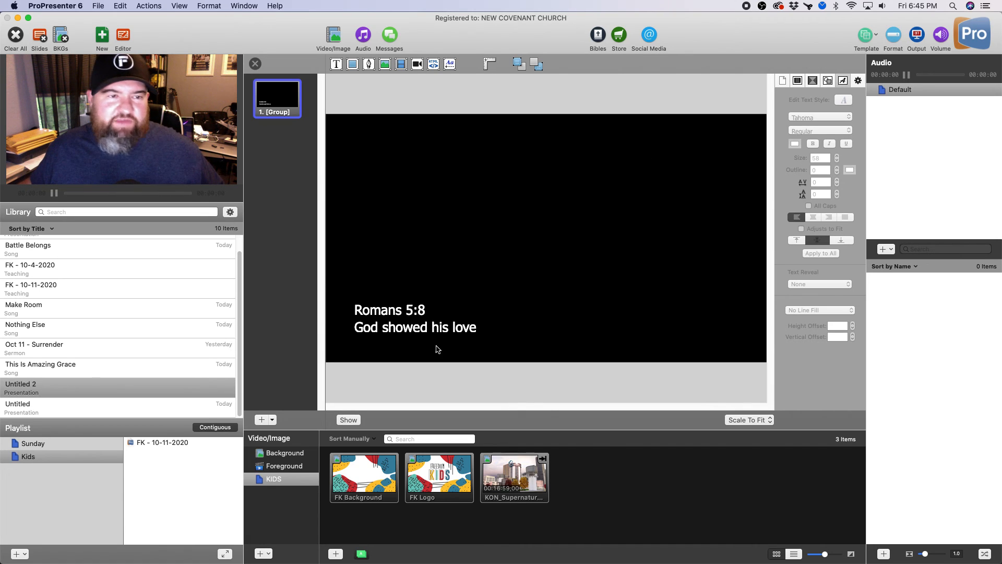
# Add a wide purple-filled rectangle along the bottom and send it behind the verse text
pyautogui.click(414, 319)
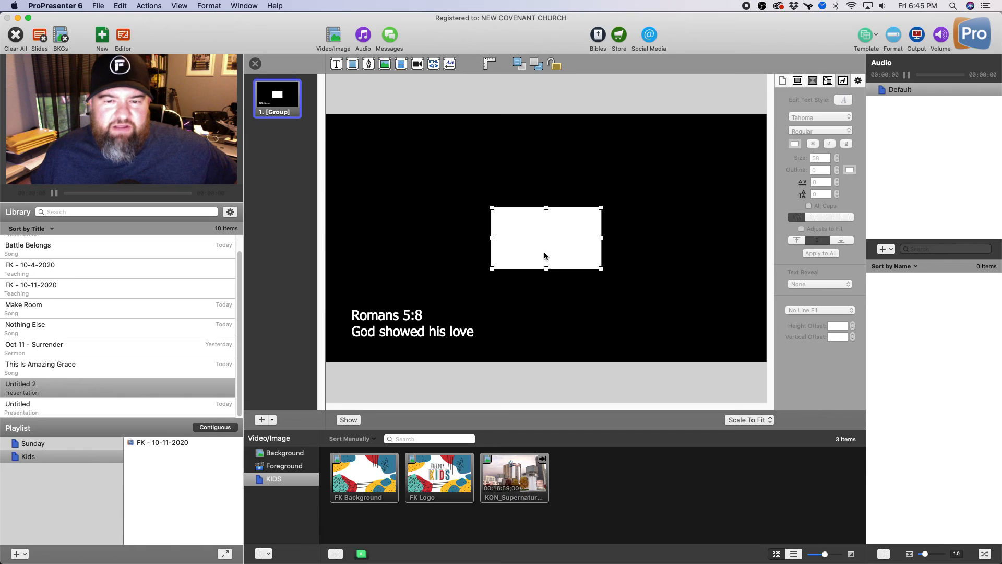
pyautogui.moveTo(546, 238); pyautogui.dragTo(371, 331)
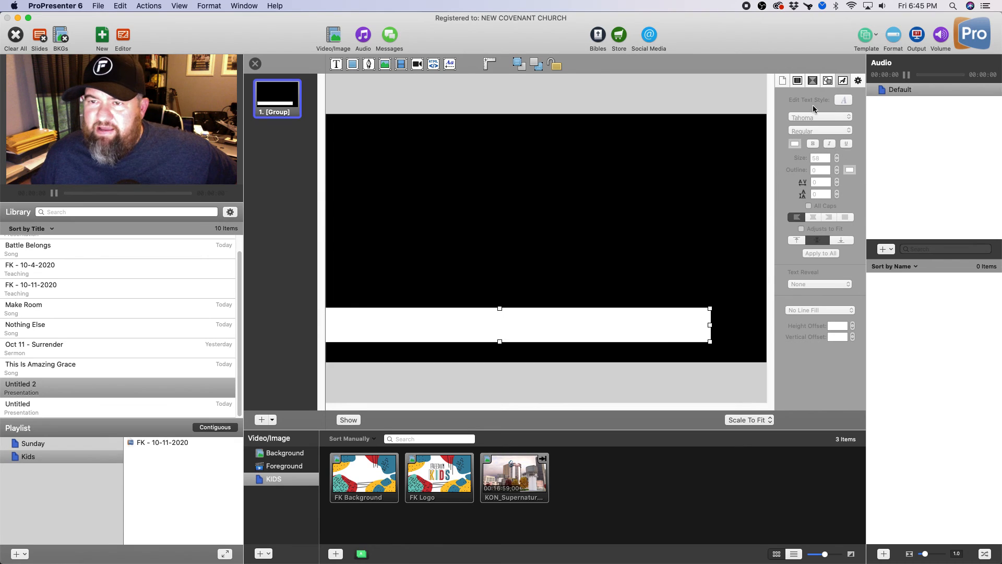
pyautogui.click(796, 80)
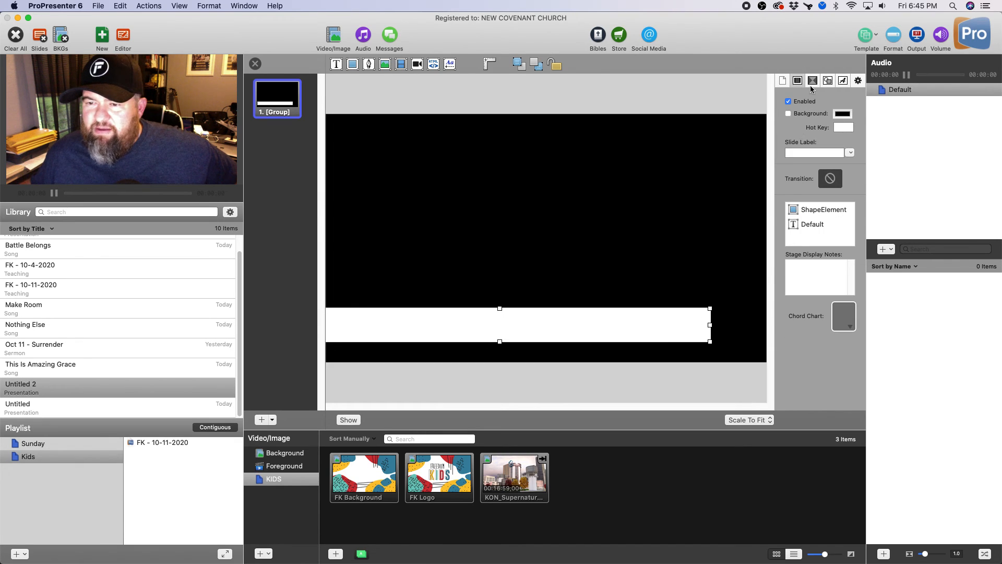
pyautogui.click(812, 80)
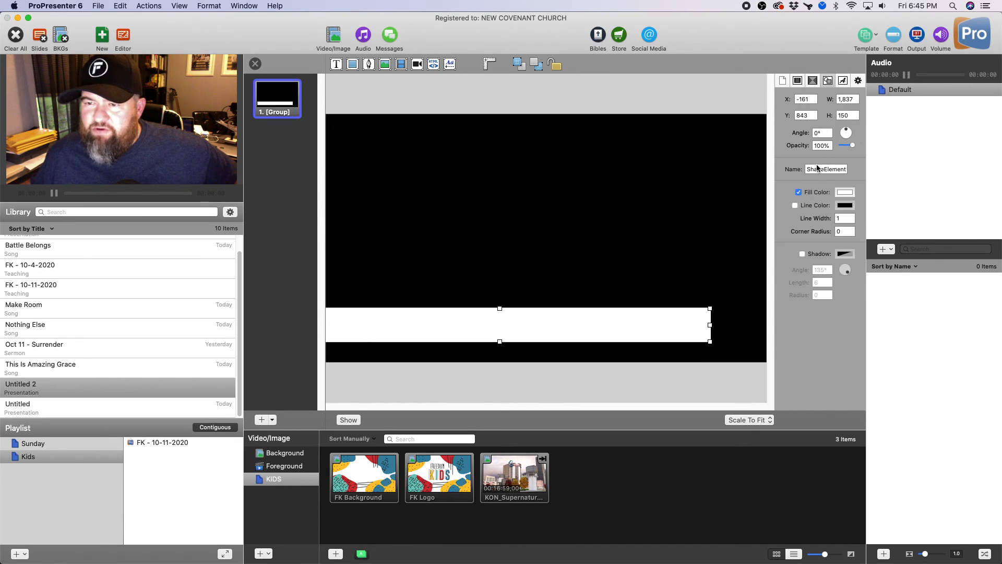
pyautogui.click(844, 192)
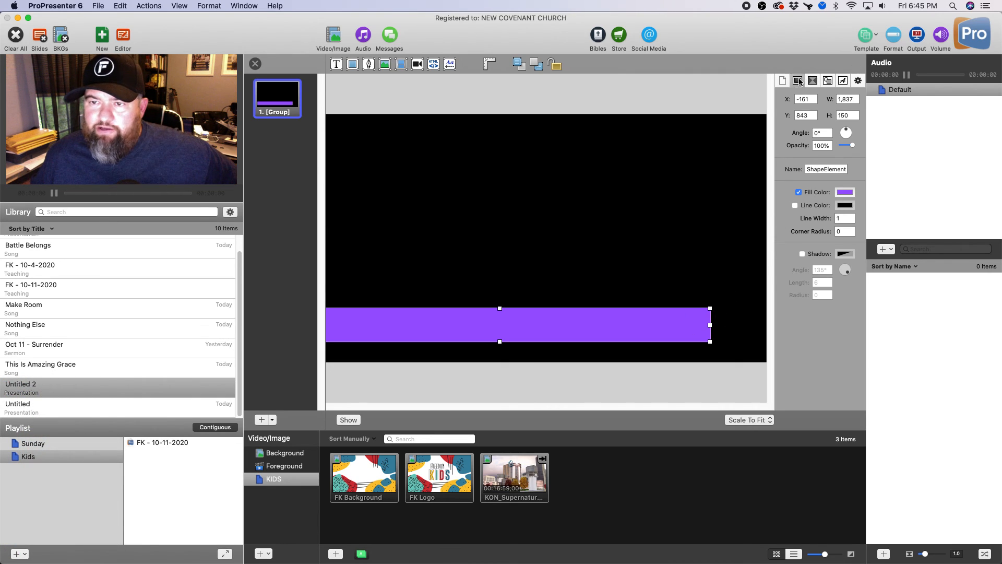
pyautogui.click(796, 80)
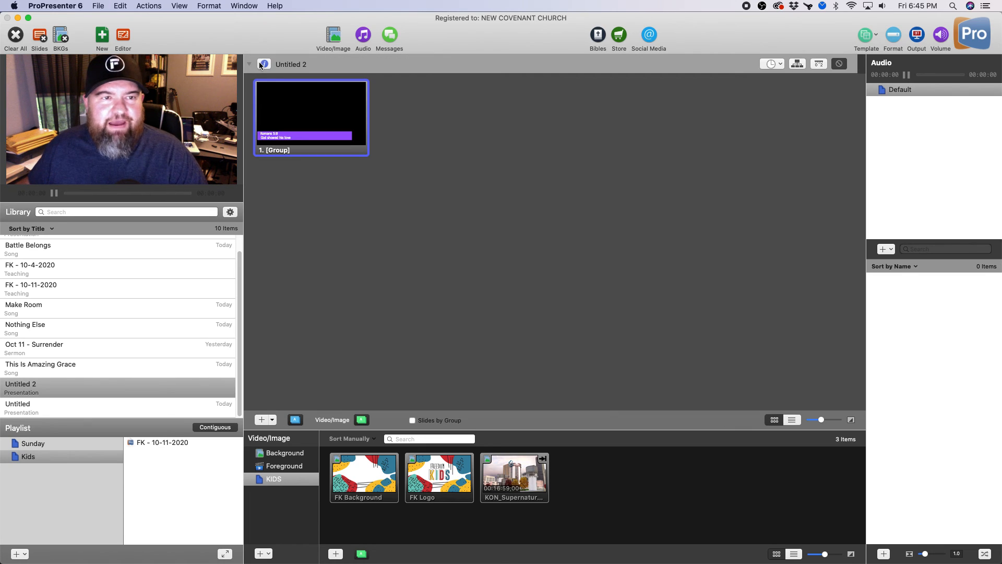
# Send the verse slide live, add a blank second slide, then bring up OBS
pyautogui.click(311, 115)
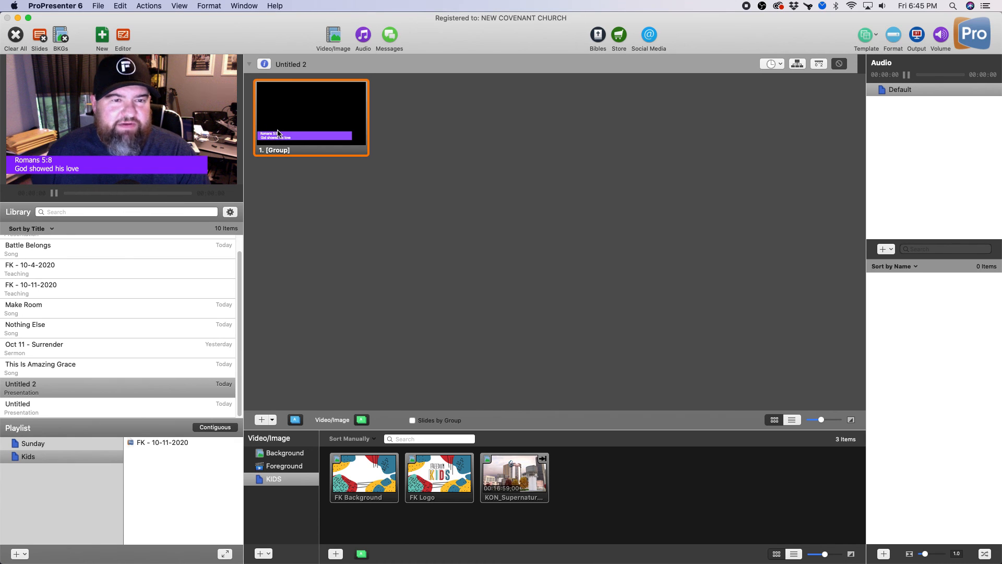
pyautogui.rightClick(311, 118)
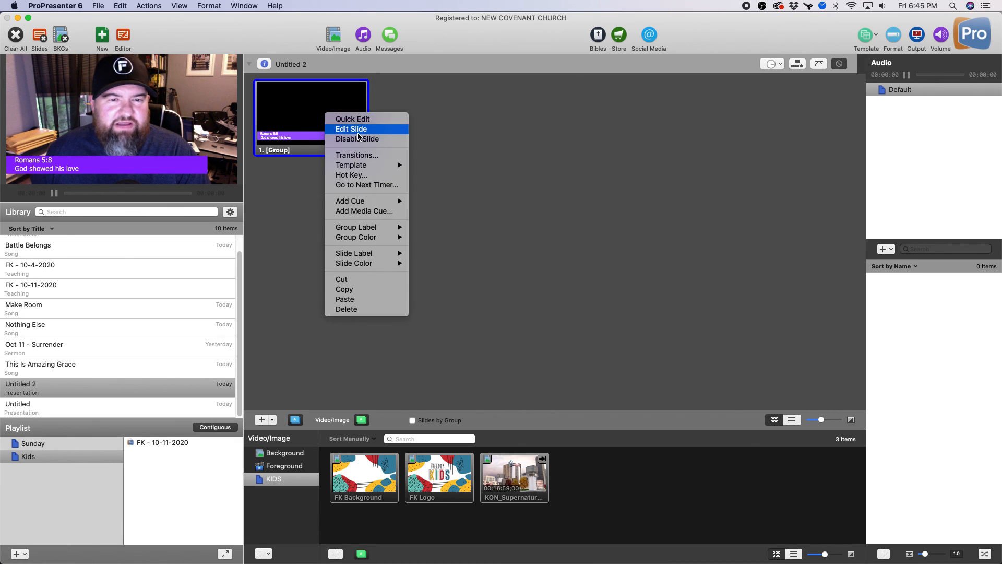
pyautogui.click(352, 128)
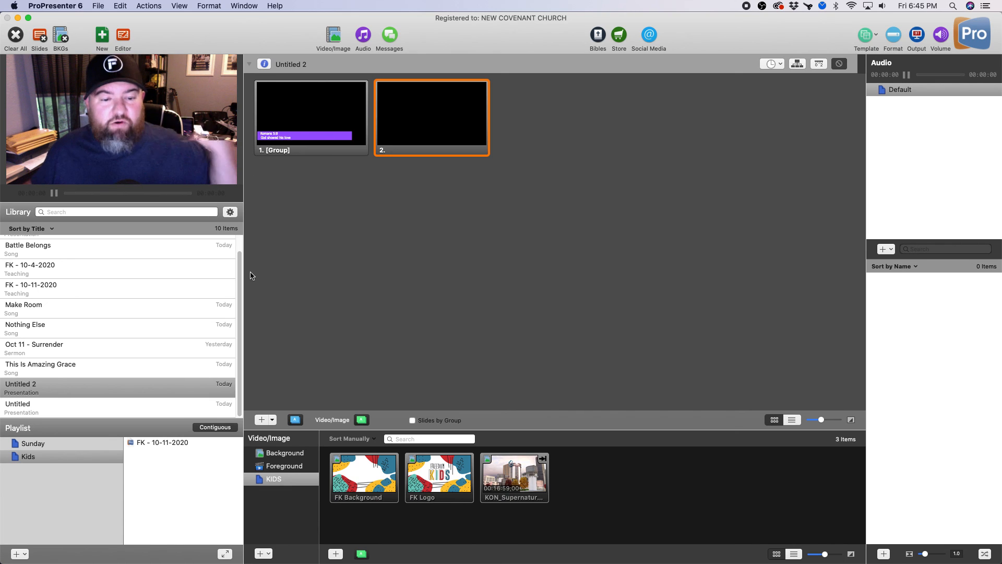
pyautogui.click(671, 541)
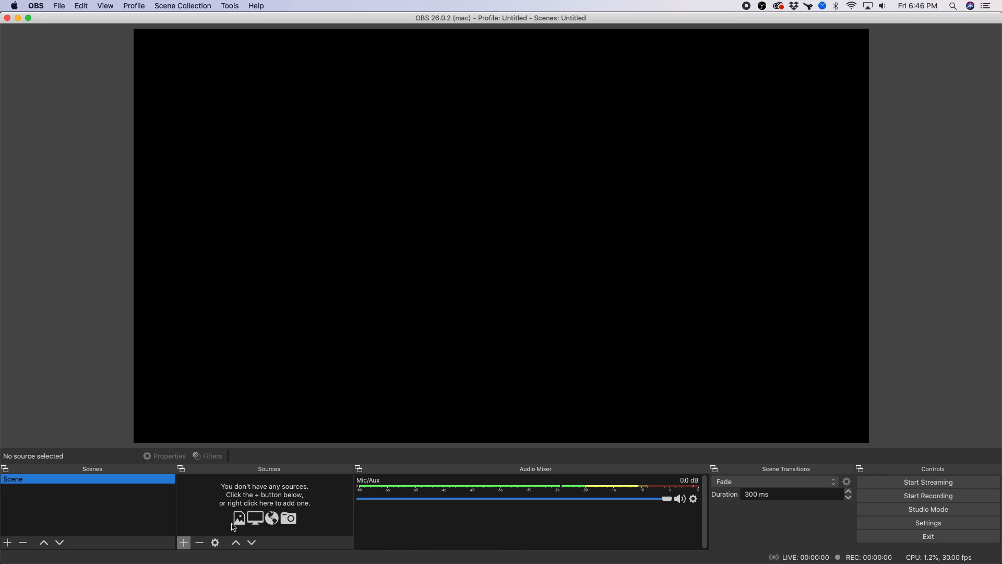
# Add a Syphon Client source fed by the [ProPresenter 6] Output
pyautogui.click(184, 541)
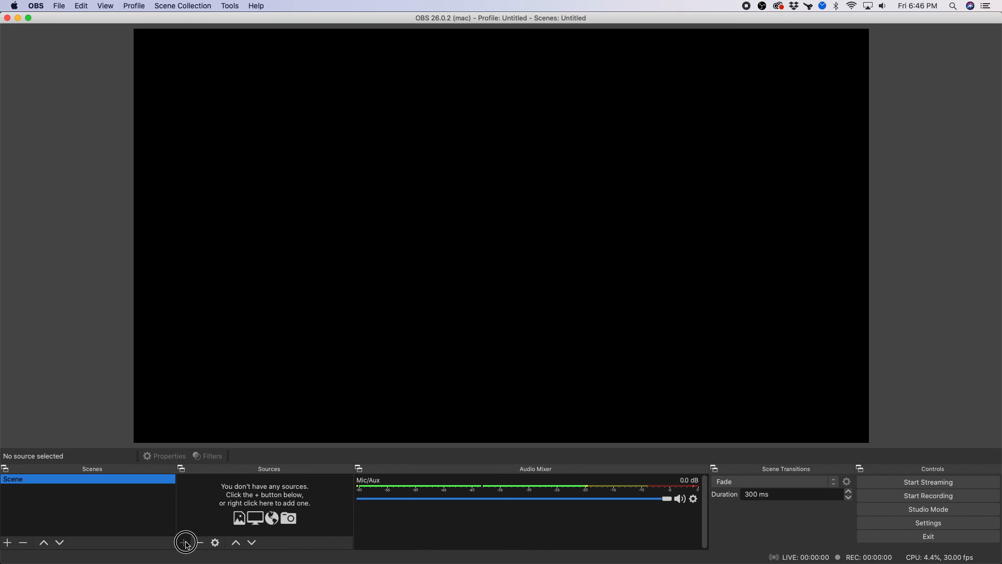
pyautogui.click(185, 542)
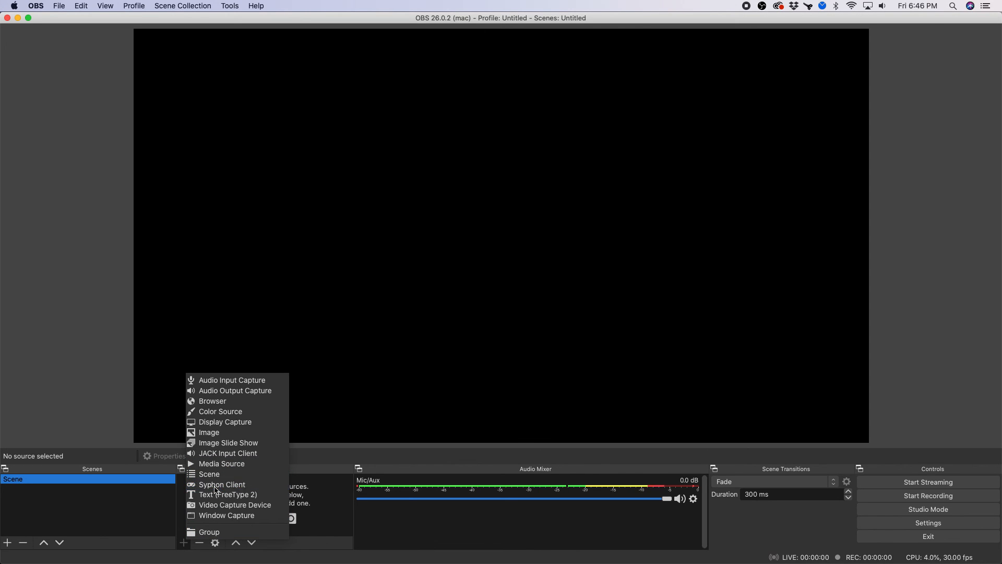
pyautogui.click(221, 484)
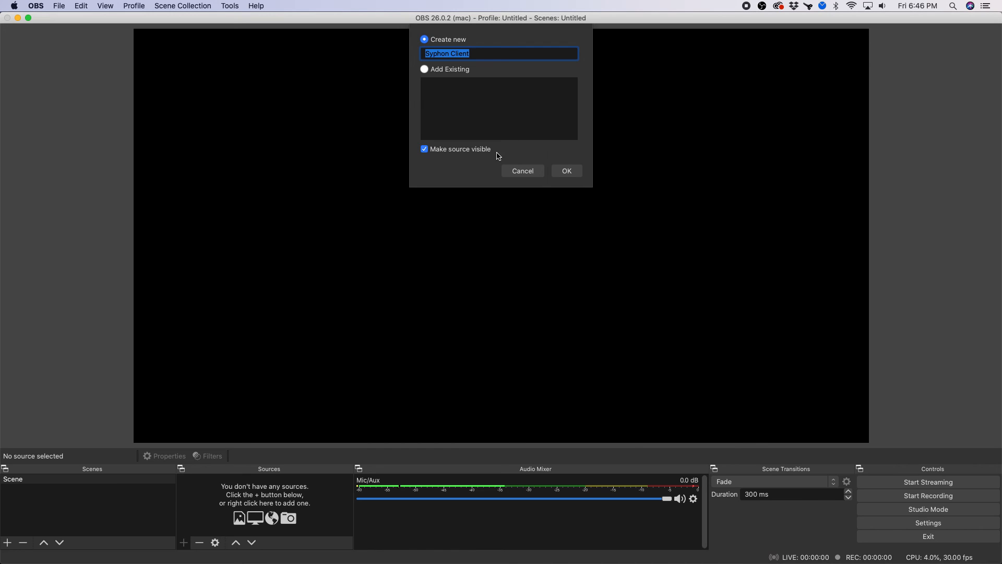
pyautogui.click(565, 170)
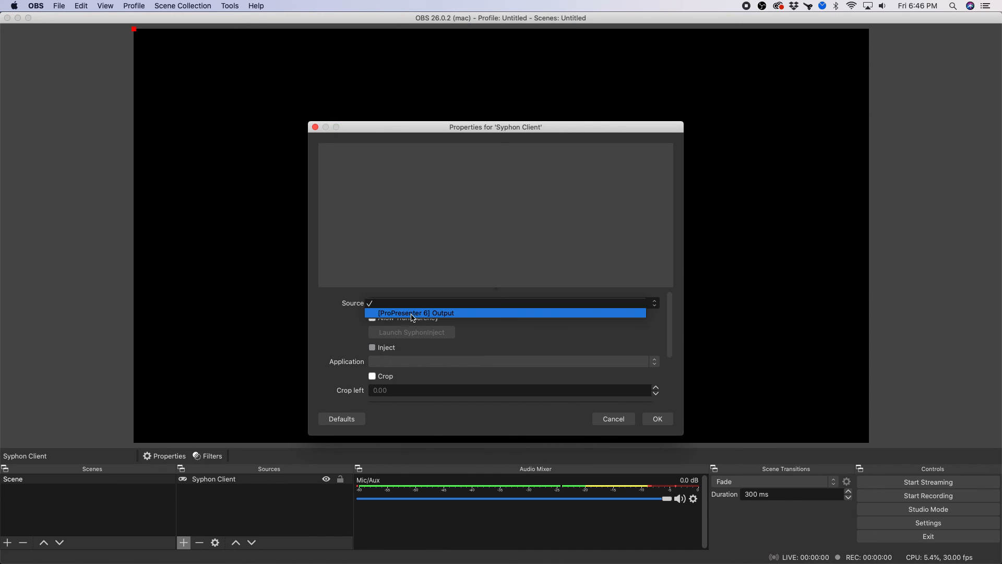
pyautogui.moveTo(441, 318)
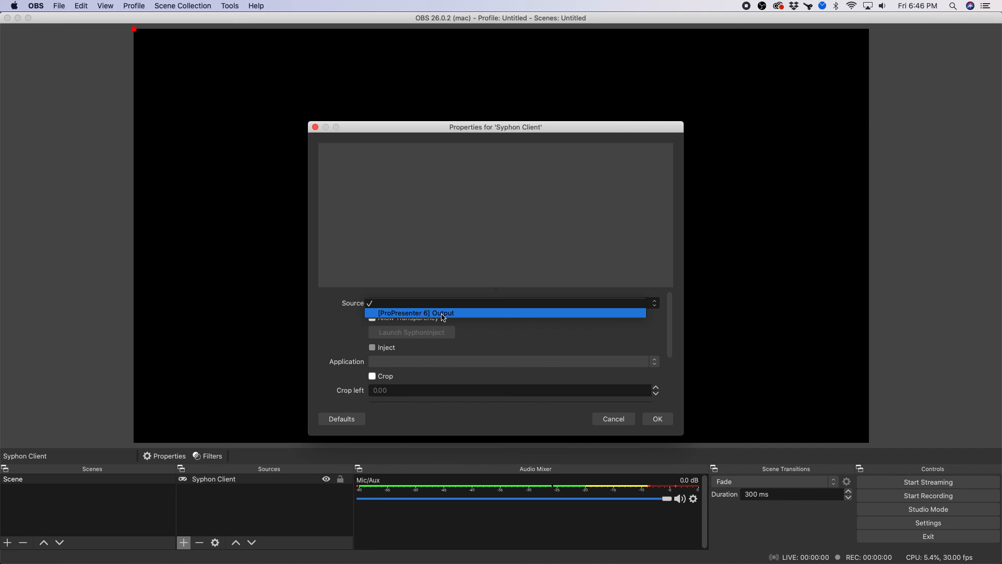
pyautogui.click(416, 312)
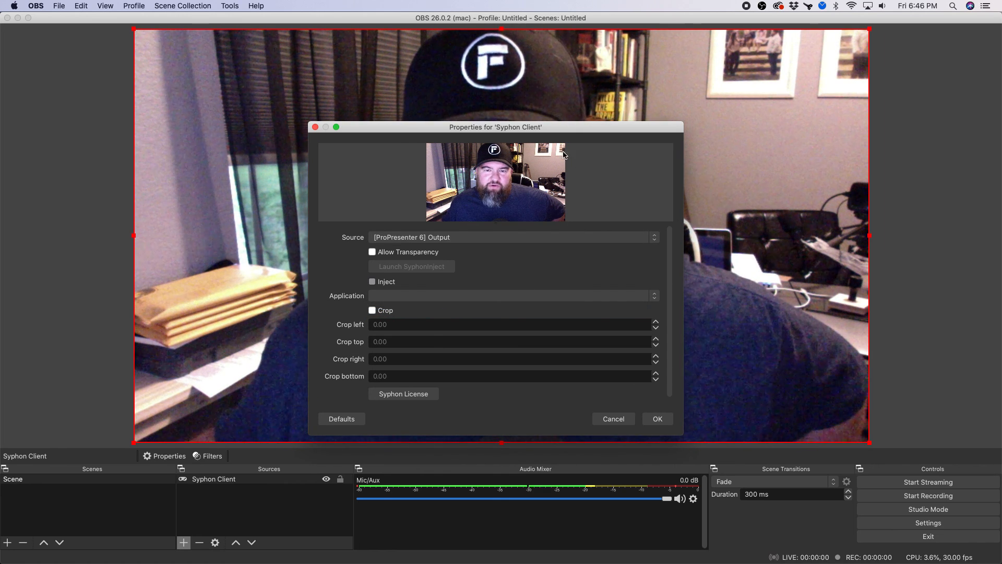
pyautogui.moveTo(494, 126); pyautogui.dragTo(753, 99)
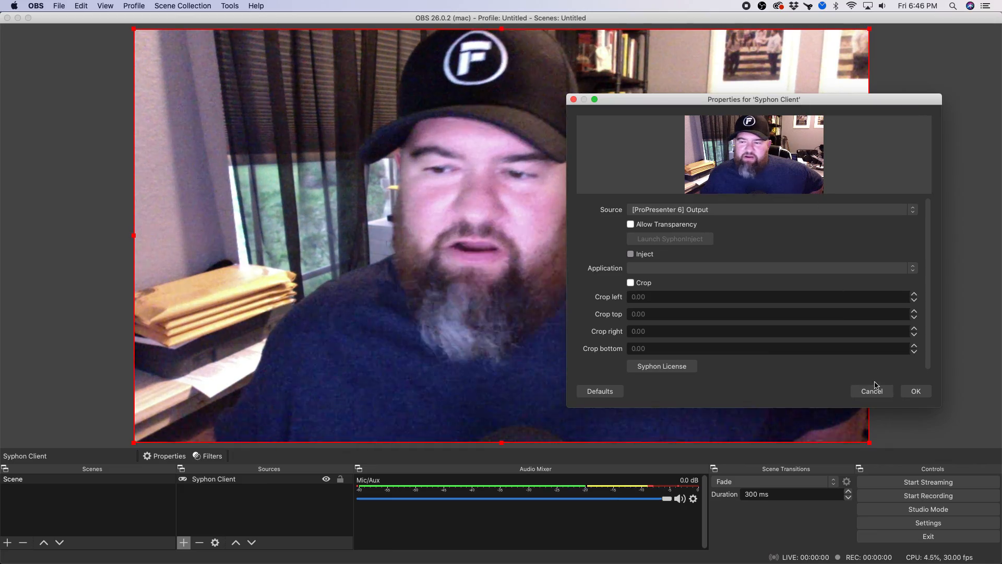
pyautogui.click(871, 391)
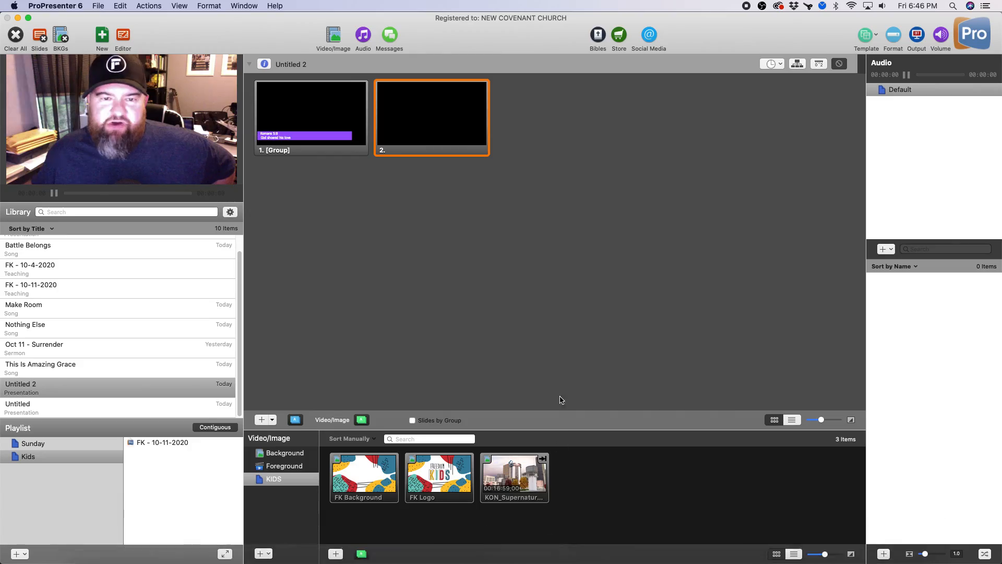
# Send the Romans 5:8 verse slide back to the output
pyautogui.click(311, 115)
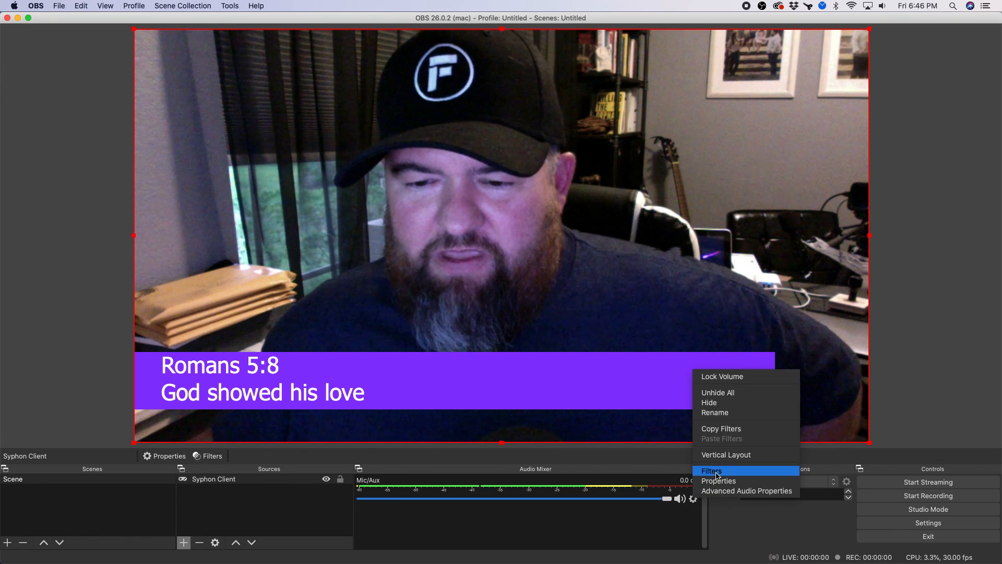
# Check the Mic/Aux properties show the Q9-1 device and accept them
pyautogui.click(718, 480)
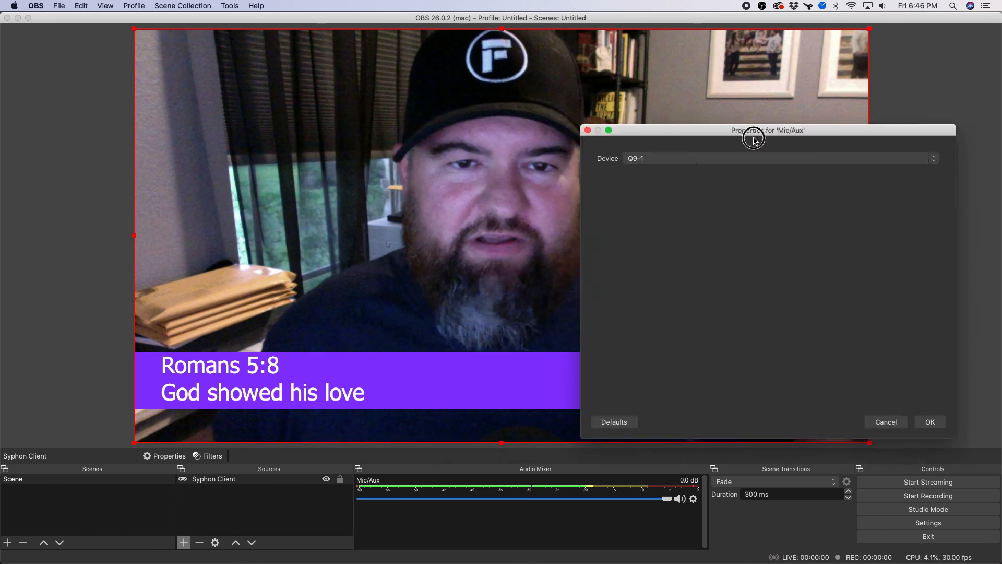
pyautogui.moveTo(767, 129); pyautogui.dragTo(437, 108)
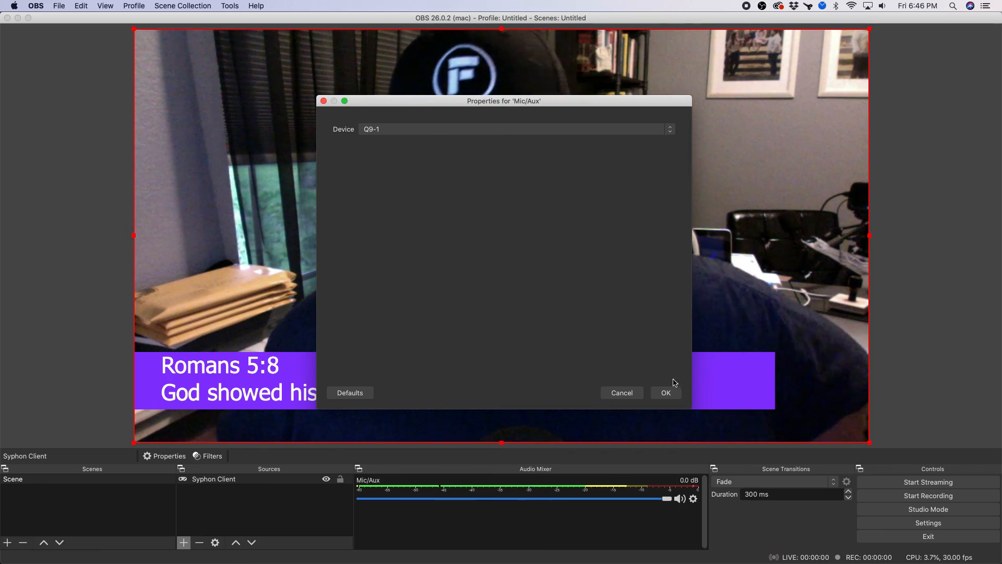
pyautogui.click(665, 392)
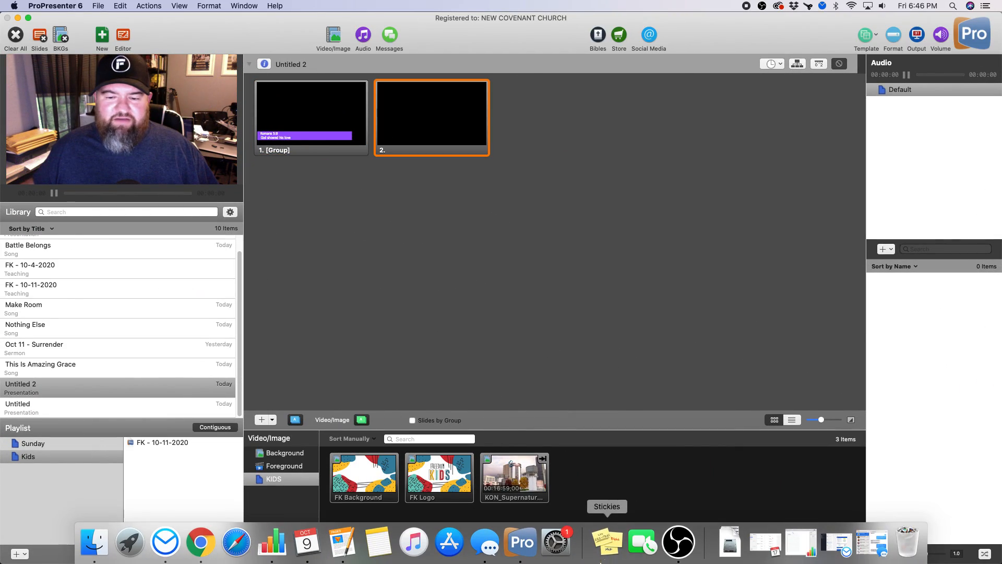
# Play the KON_Supernatural clip on the output and return to ProPresenter 6
pyautogui.click(679, 543)
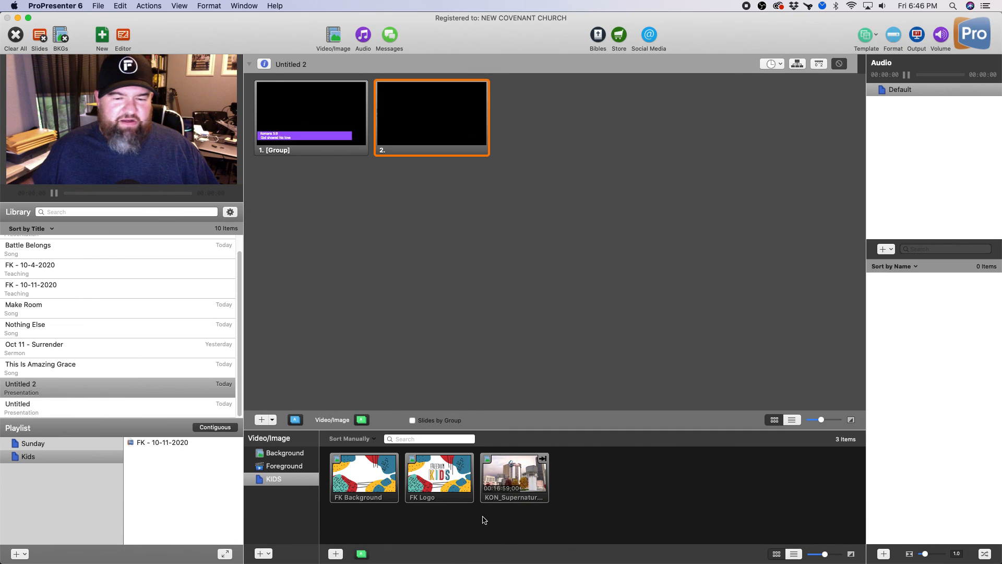
pyautogui.click(513, 477)
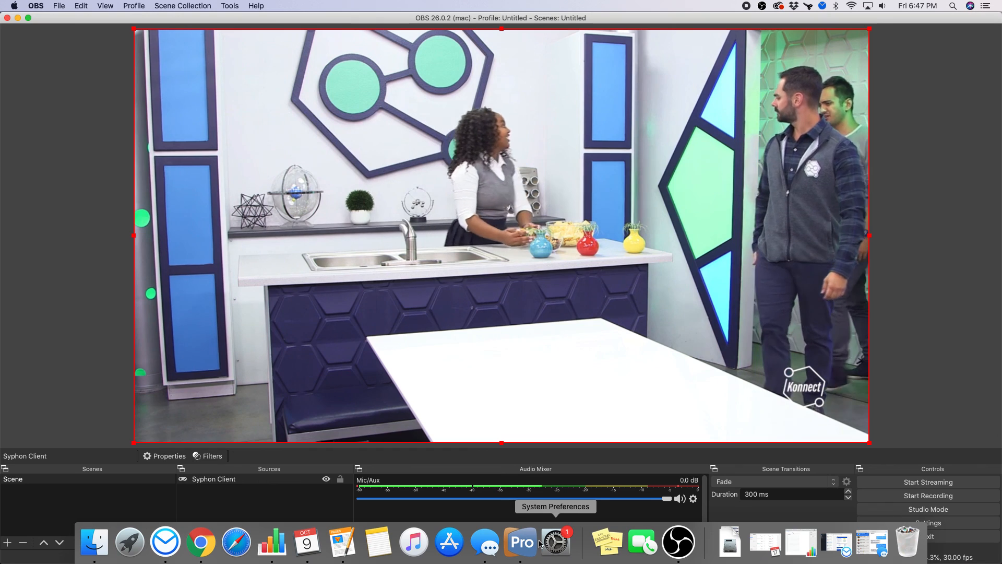
pyautogui.click(520, 543)
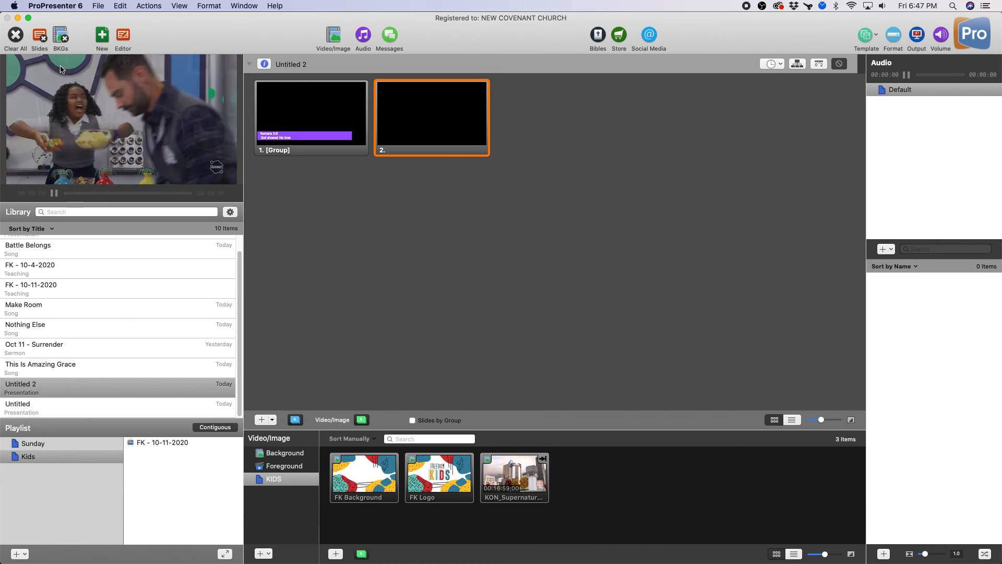